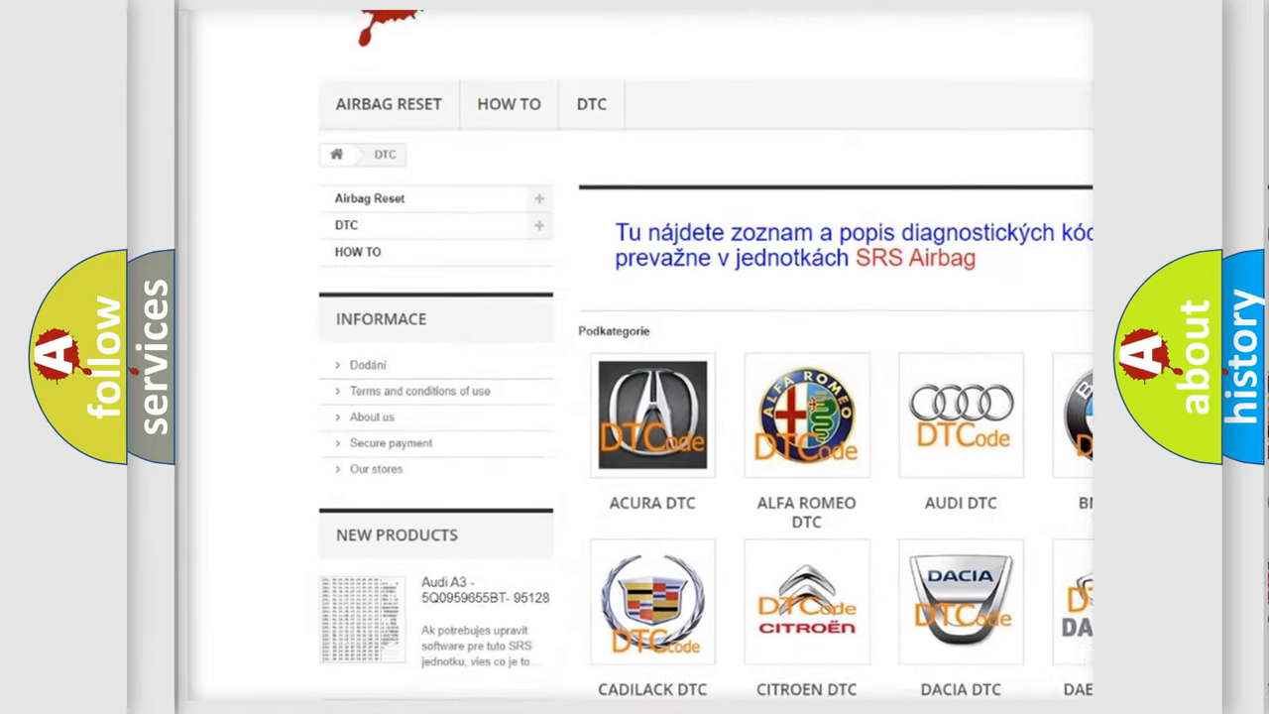
scroll("down", 3)
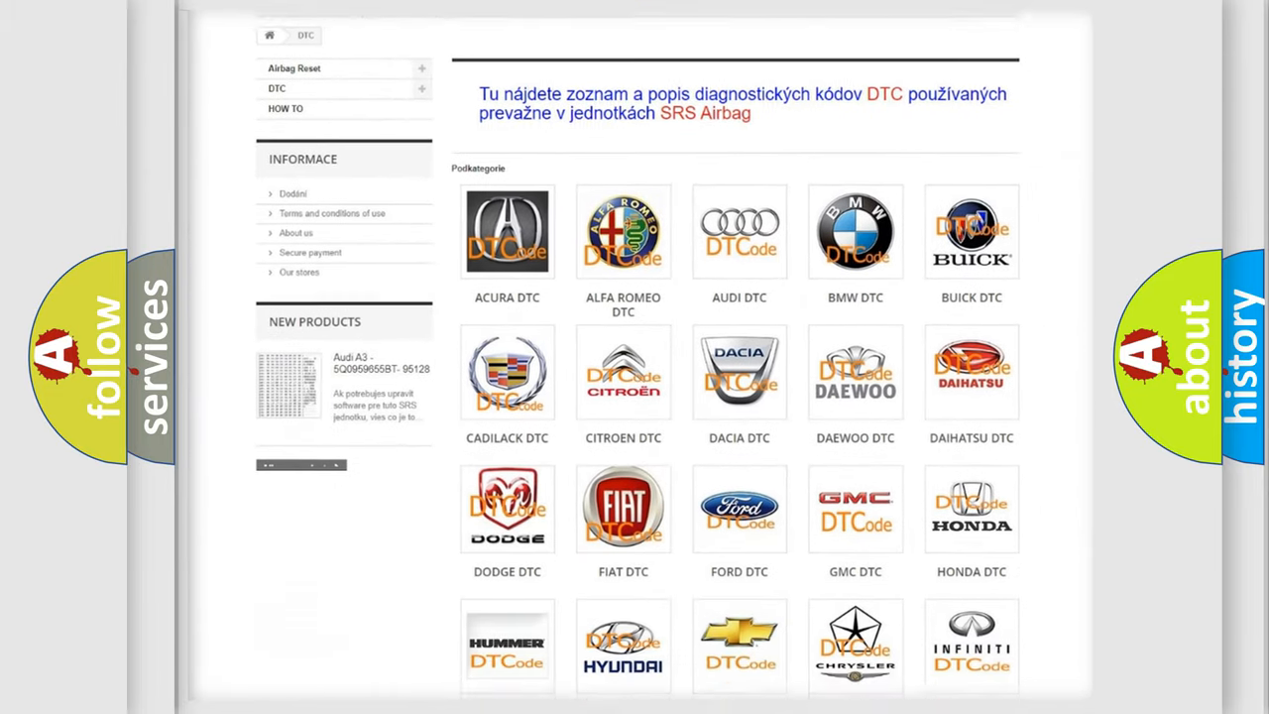
scroll("down", 3)
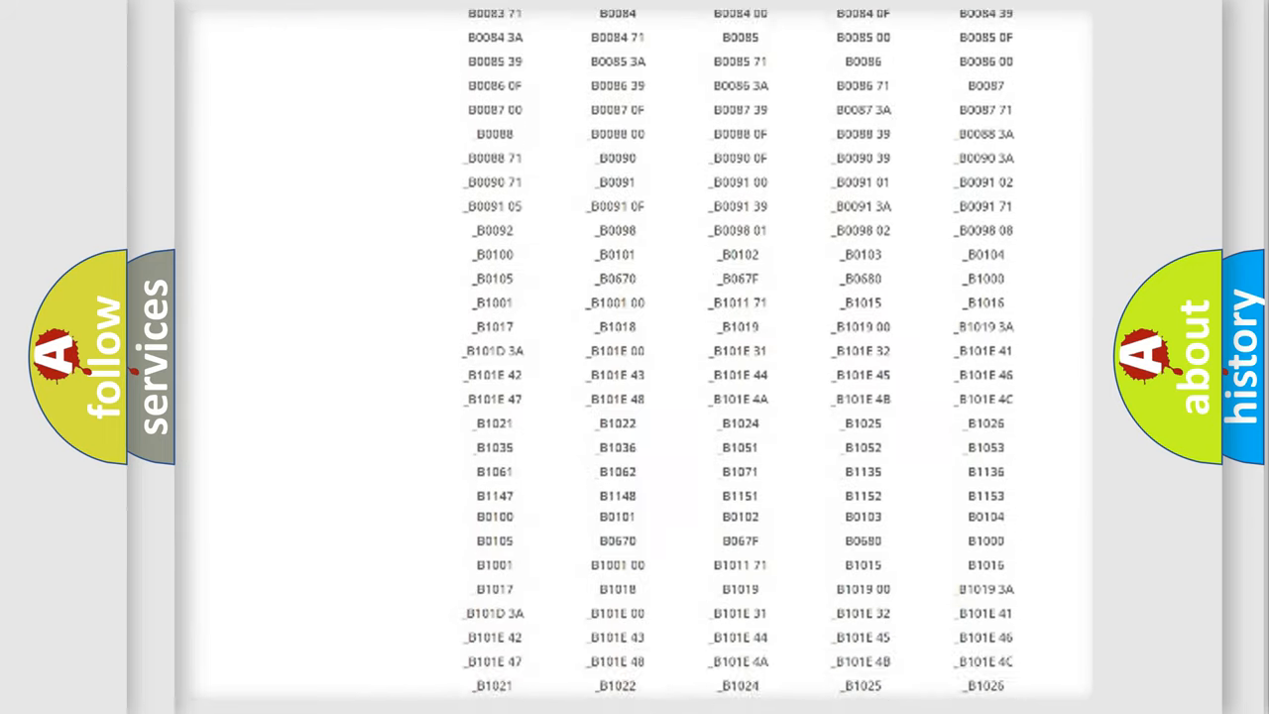
scroll("down", 3)
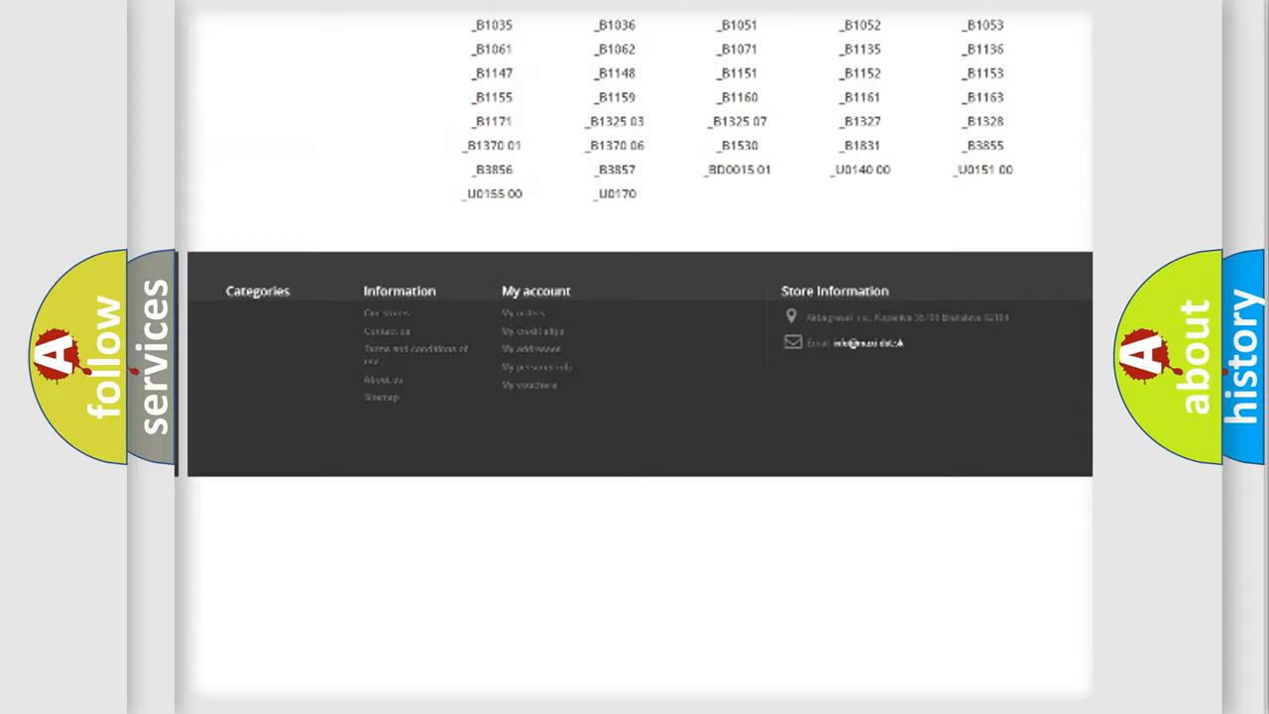
scroll("up", 3)
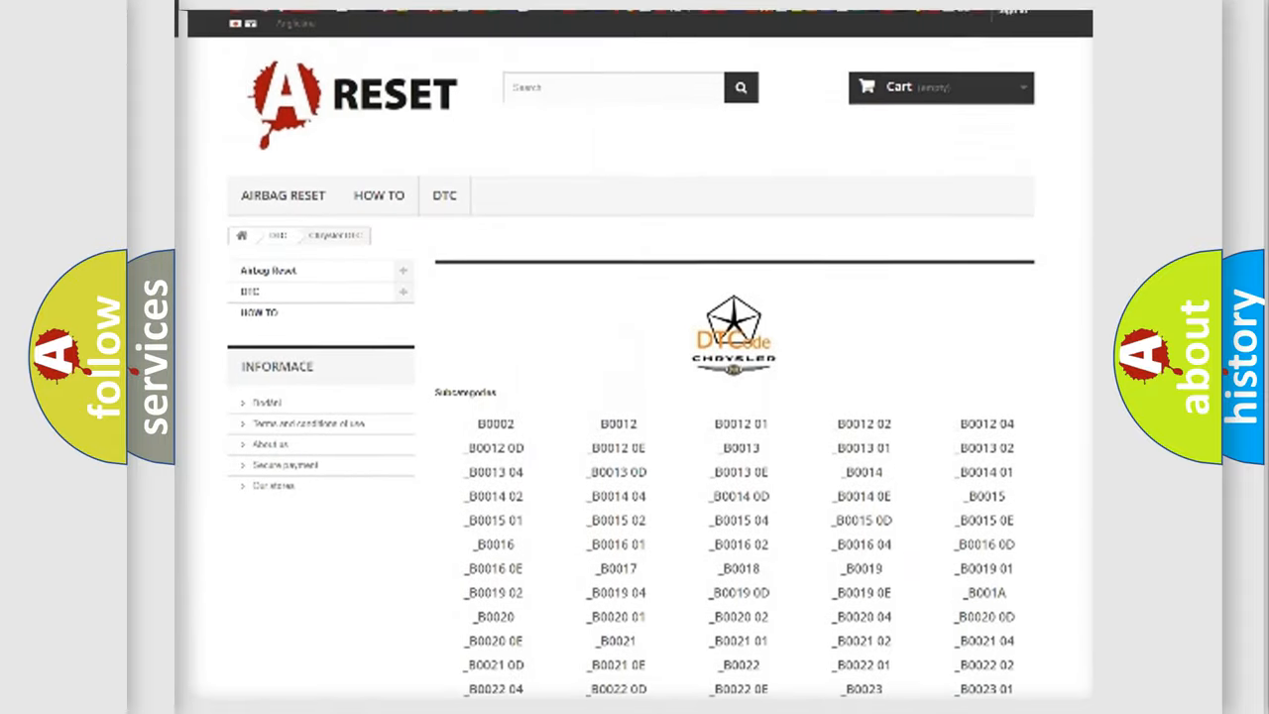